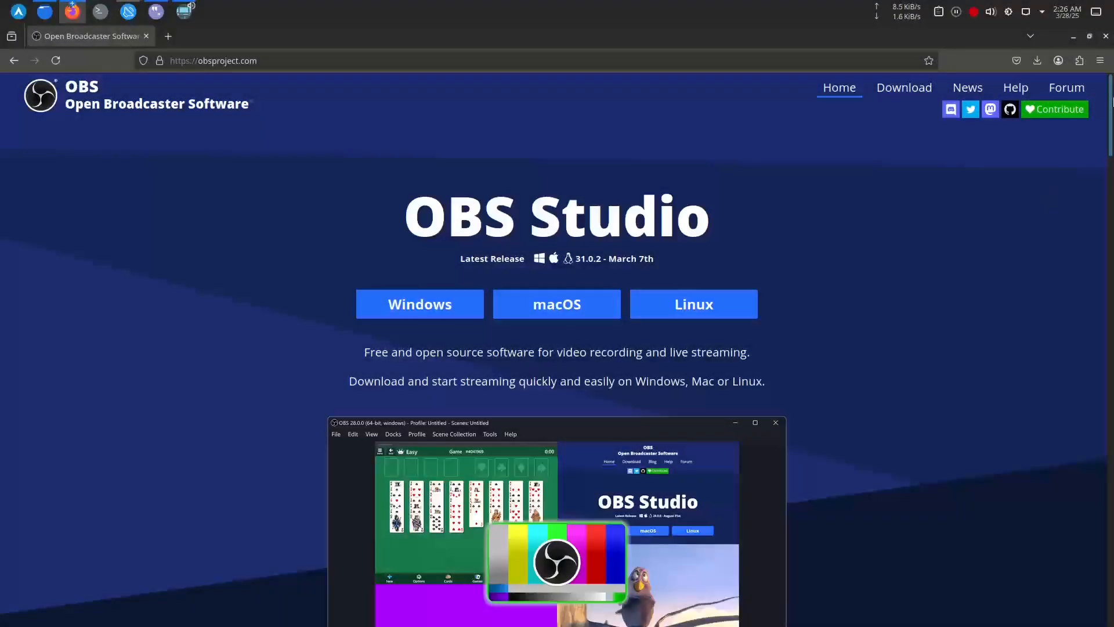
# Run 'sudo pacman -Syu' in Konsole to upgrade the system, then switch to Firefox.
pyautogui.scroll(-3)
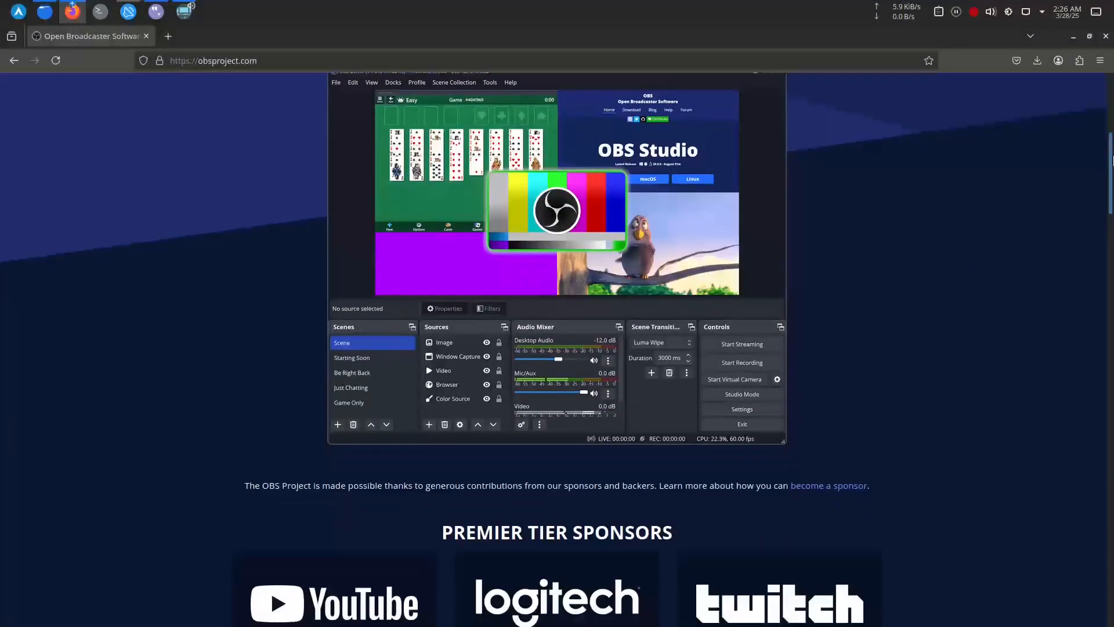
pyautogui.scroll(-3)
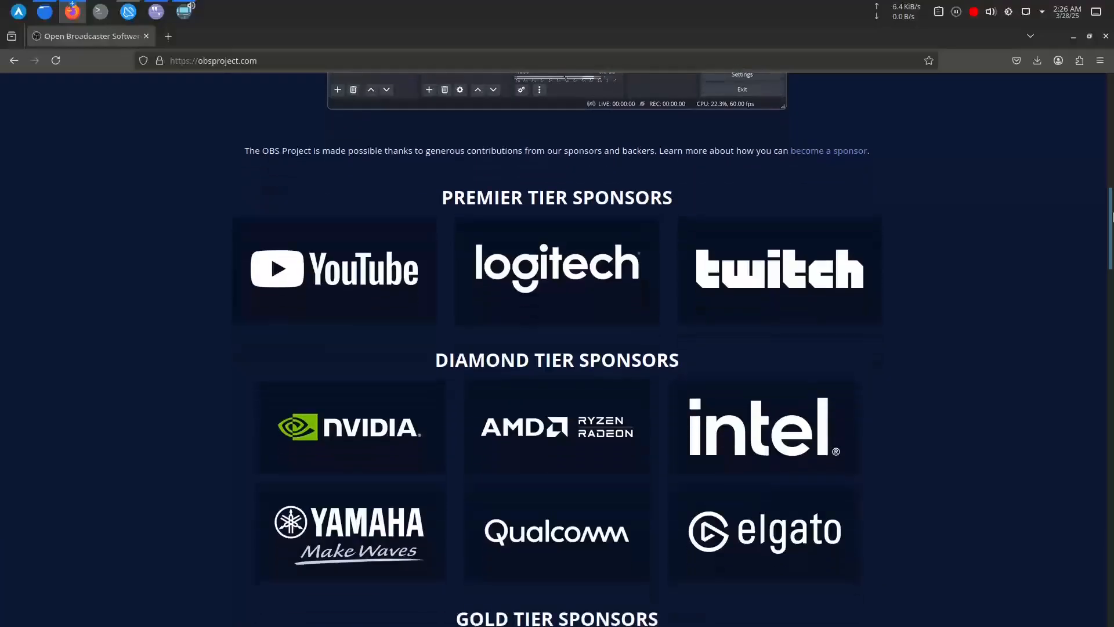
pyautogui.scroll(-3)
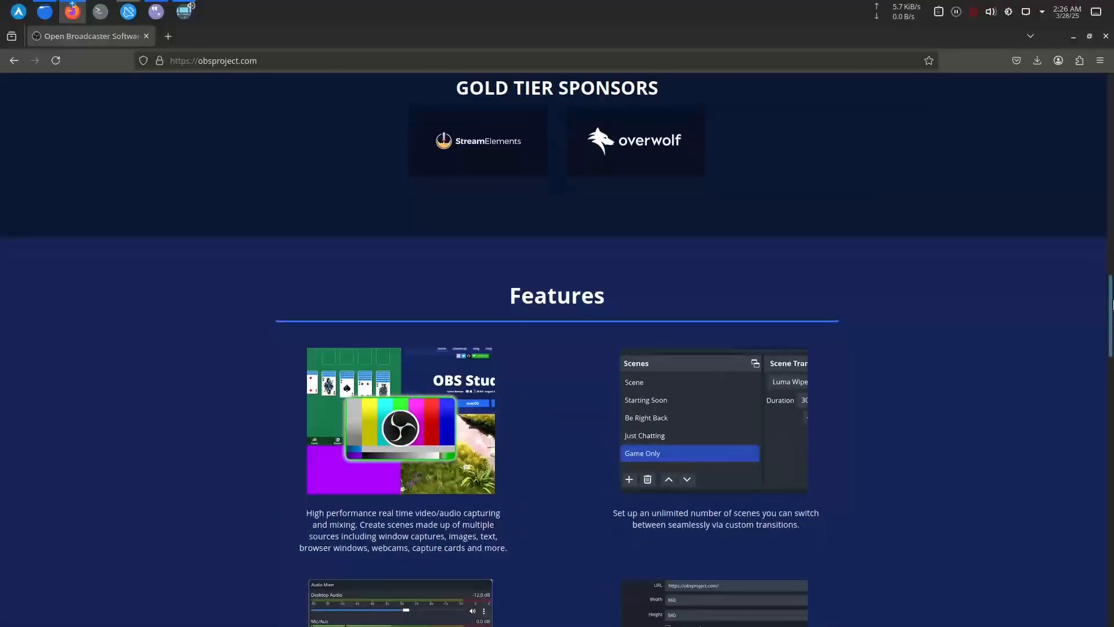
pyautogui.scroll(-3)
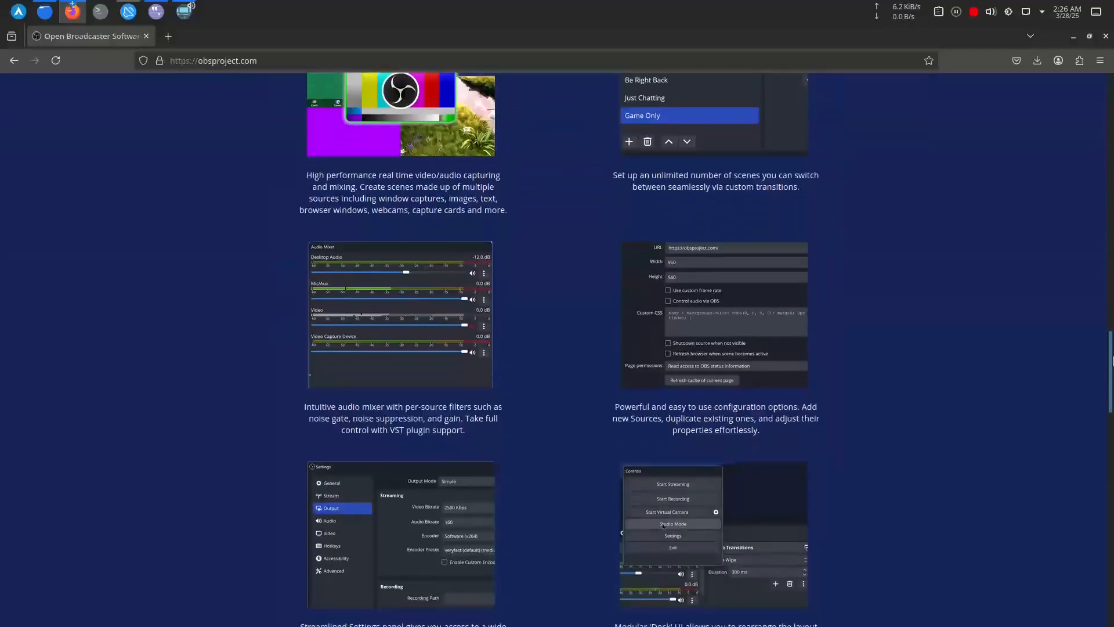
pyautogui.scroll(-3)
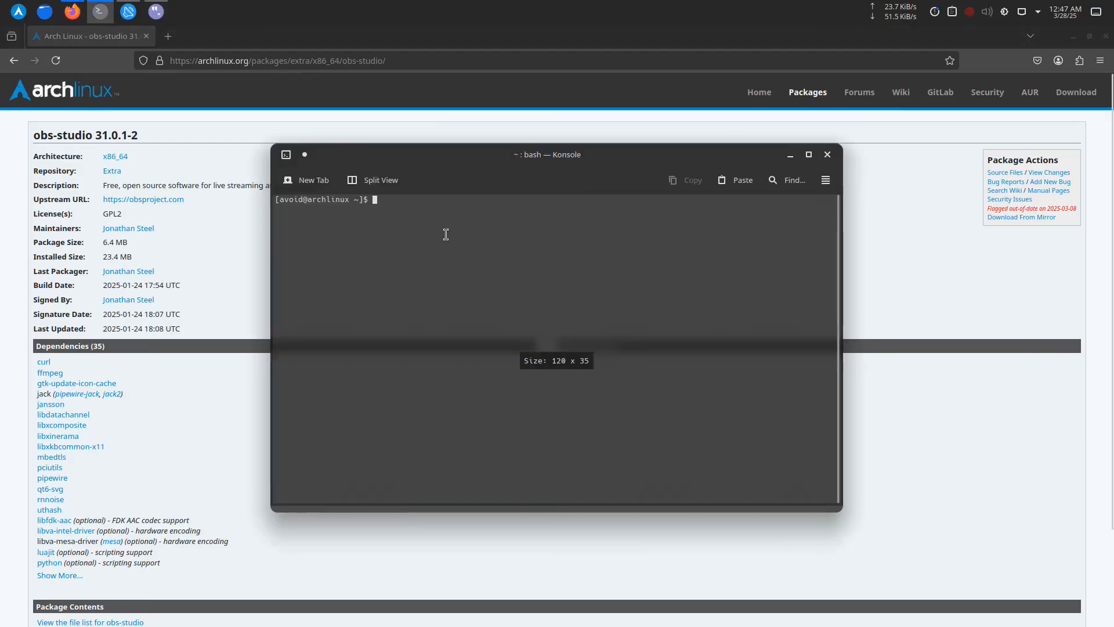
pyautogui.write('sudo')
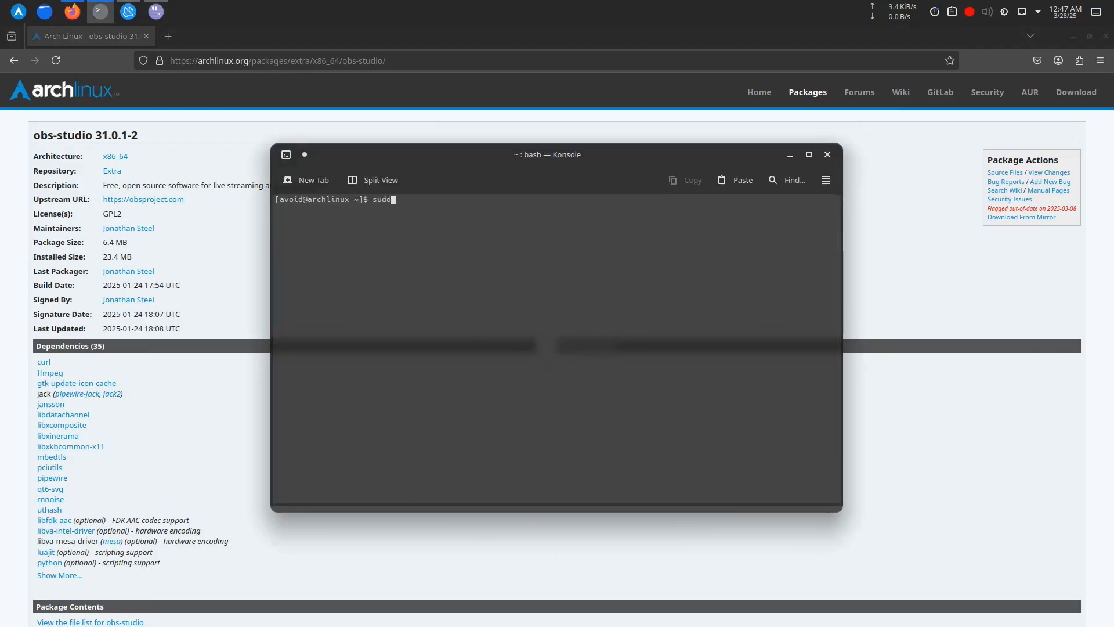
pyautogui.write('pacman -')
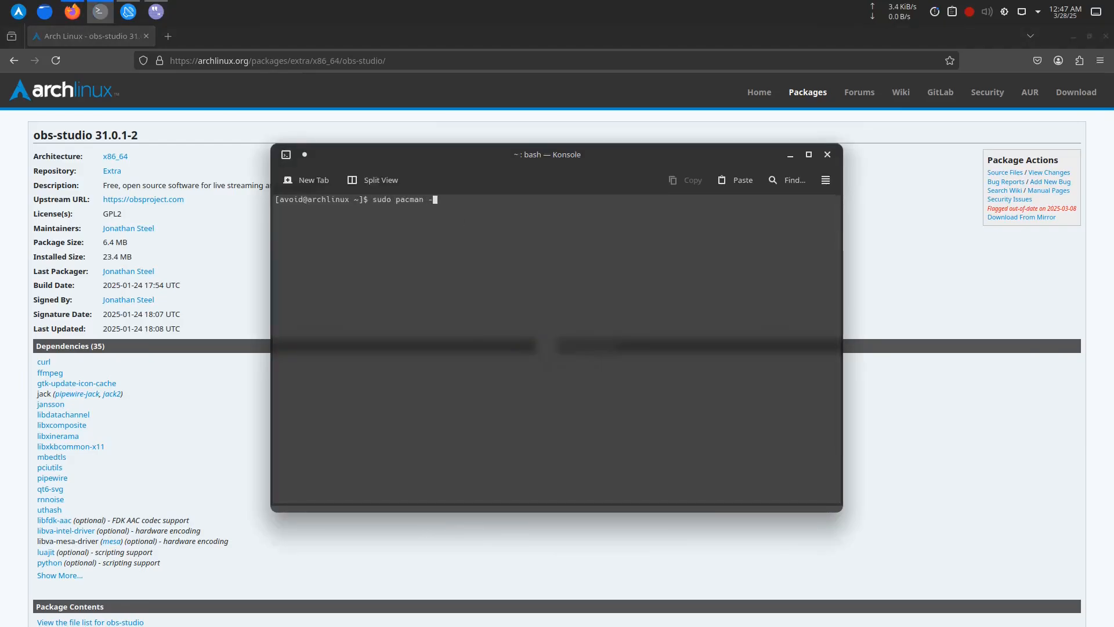
pyautogui.write('-Syu')
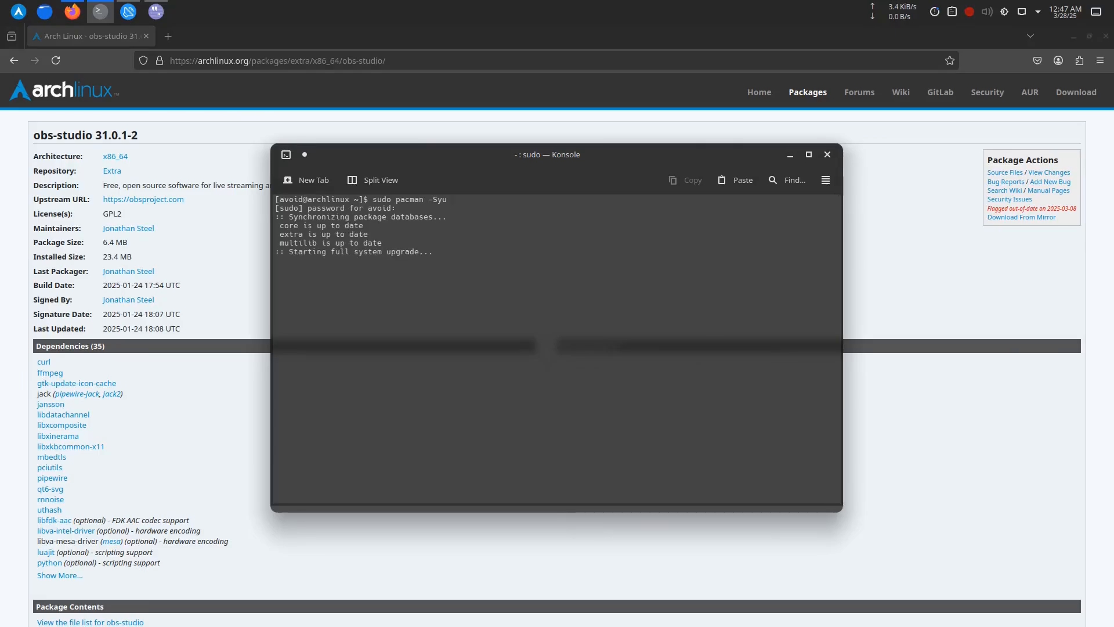
pyautogui.click(168, 36)
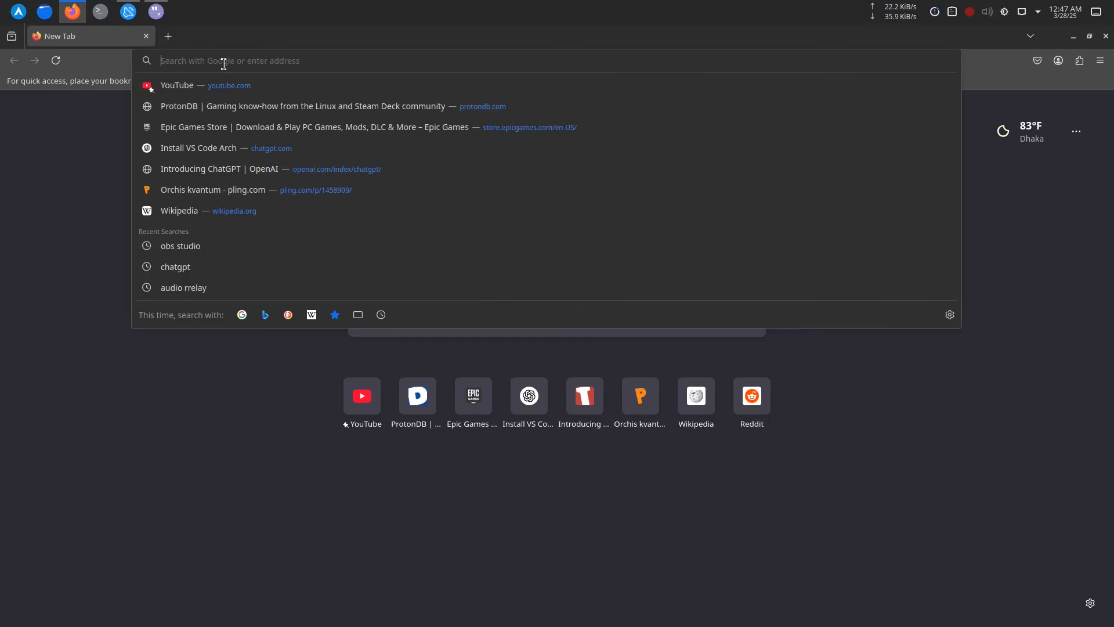
# Search Google for 'obs studio arch' and open the archlinux.org obs-studio package page.
pyautogui.write('obs stud')
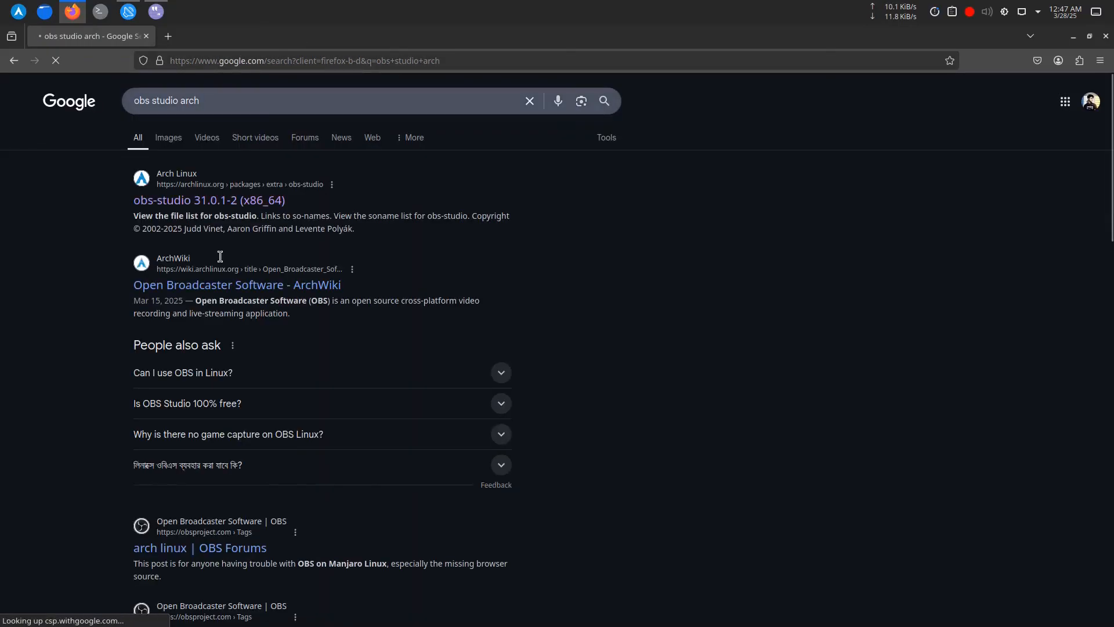
pyautogui.click(209, 199)
pyautogui.write('sudo')
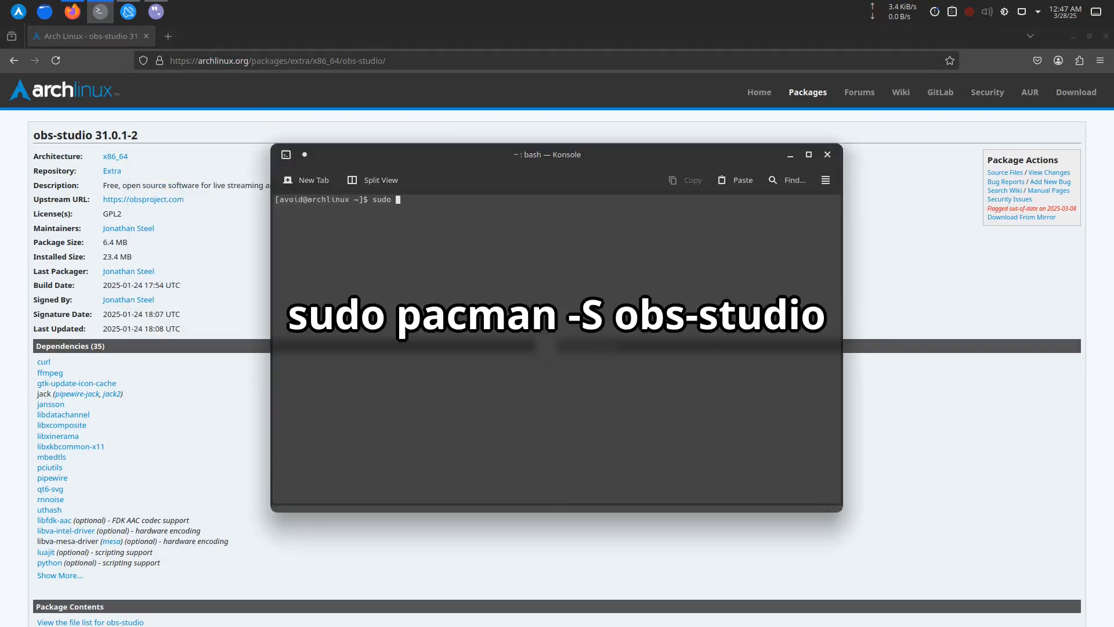
# Install obs-studio via 'pacman -S', confirm with y, and launch it with 'obs'.
pyautogui.write('pacman -S obs-studio')
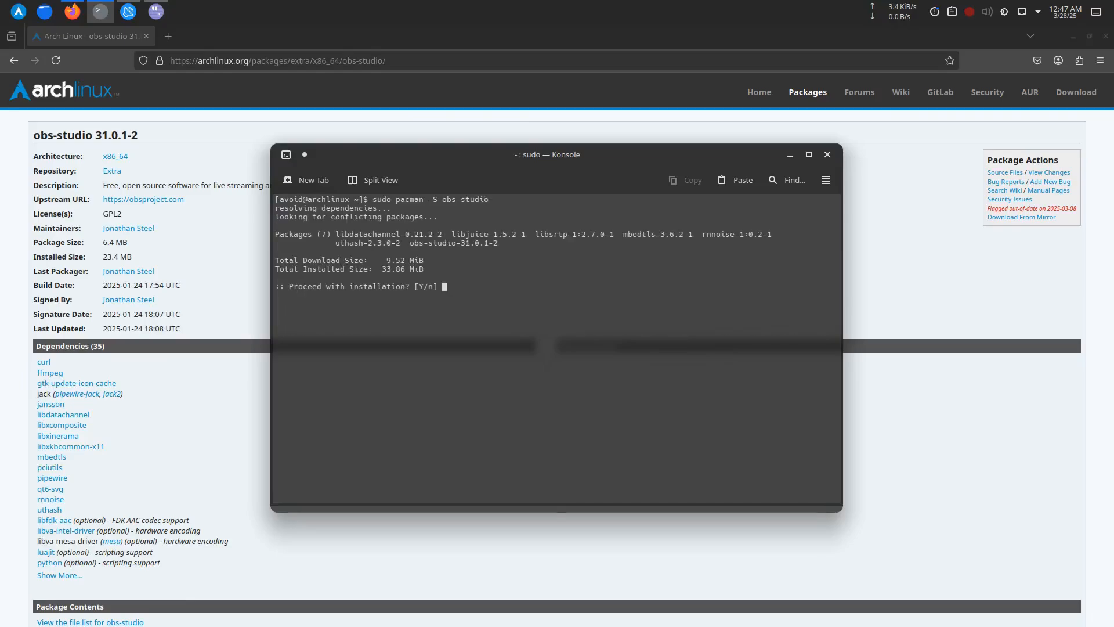
pyautogui.write('y')
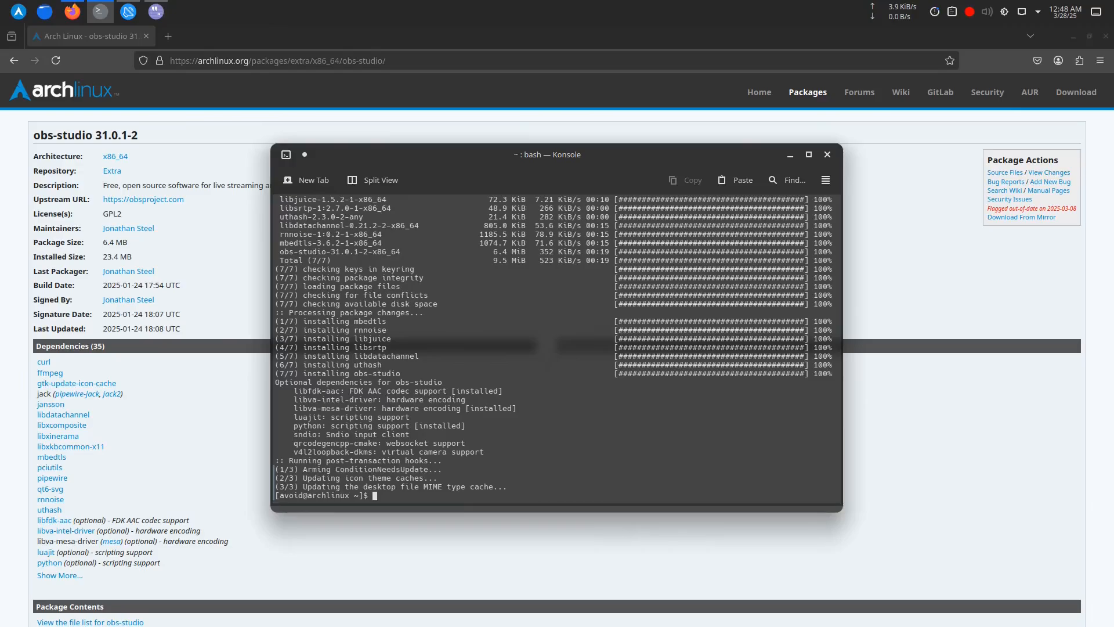
pyautogui.write('obs')
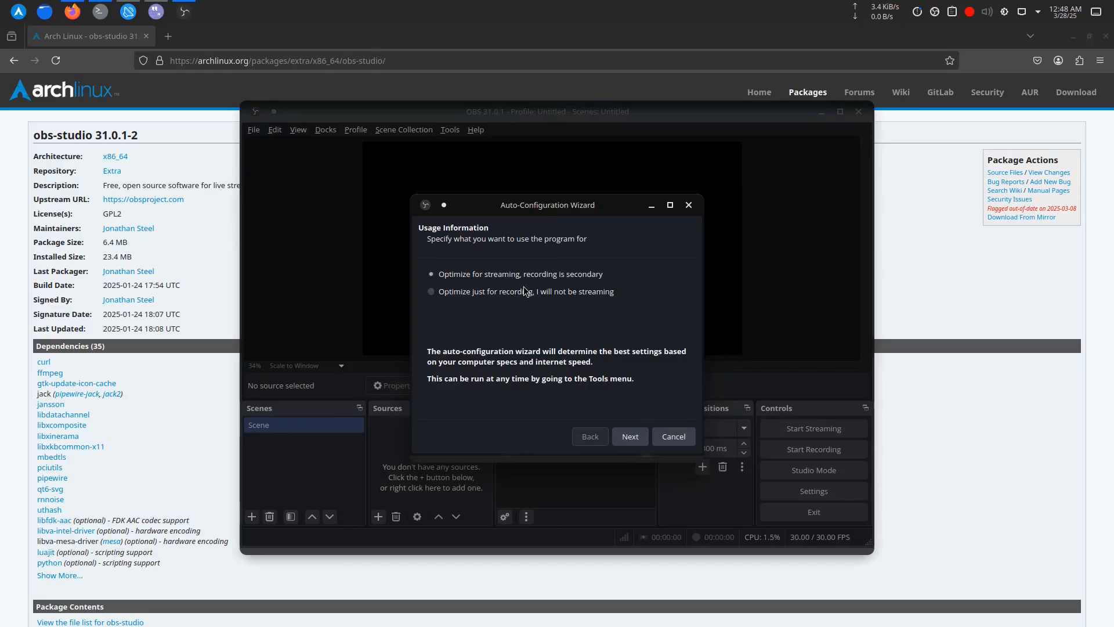
# Keep streaming usage and current video settings, then apply 1280x720 output at 30 FPS.
pyautogui.click(629, 435)
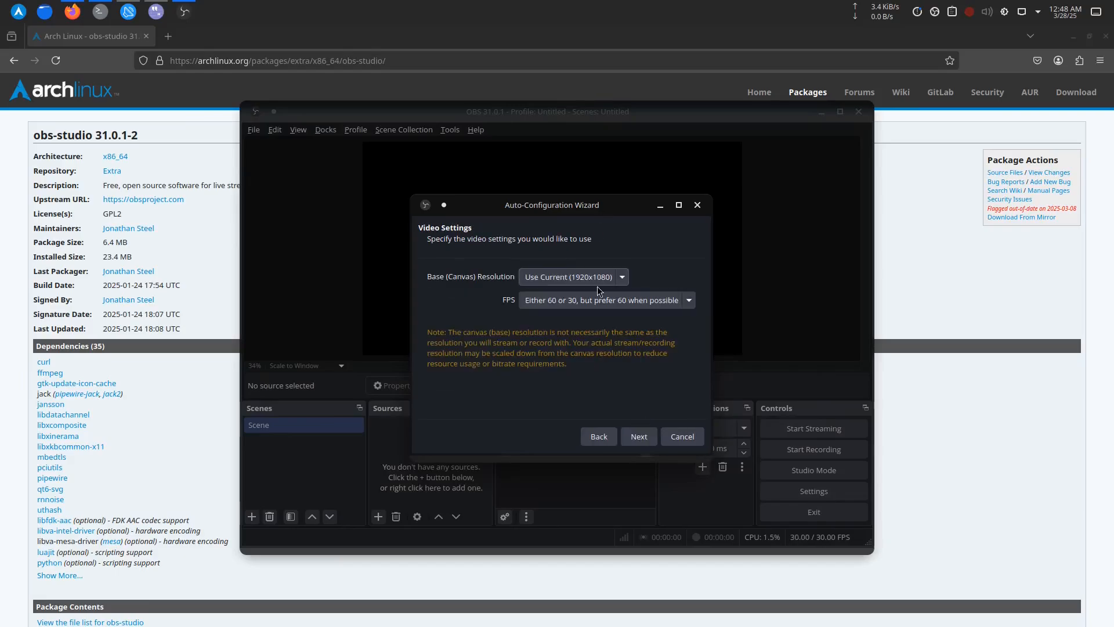
pyautogui.click(637, 436)
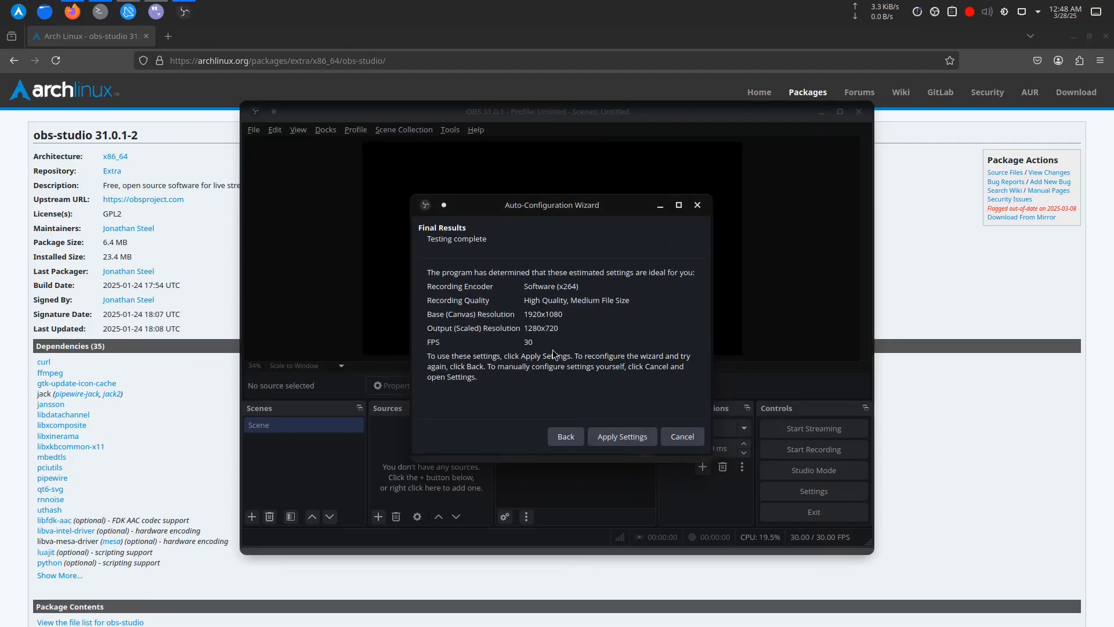
pyautogui.moveTo(614, 383)
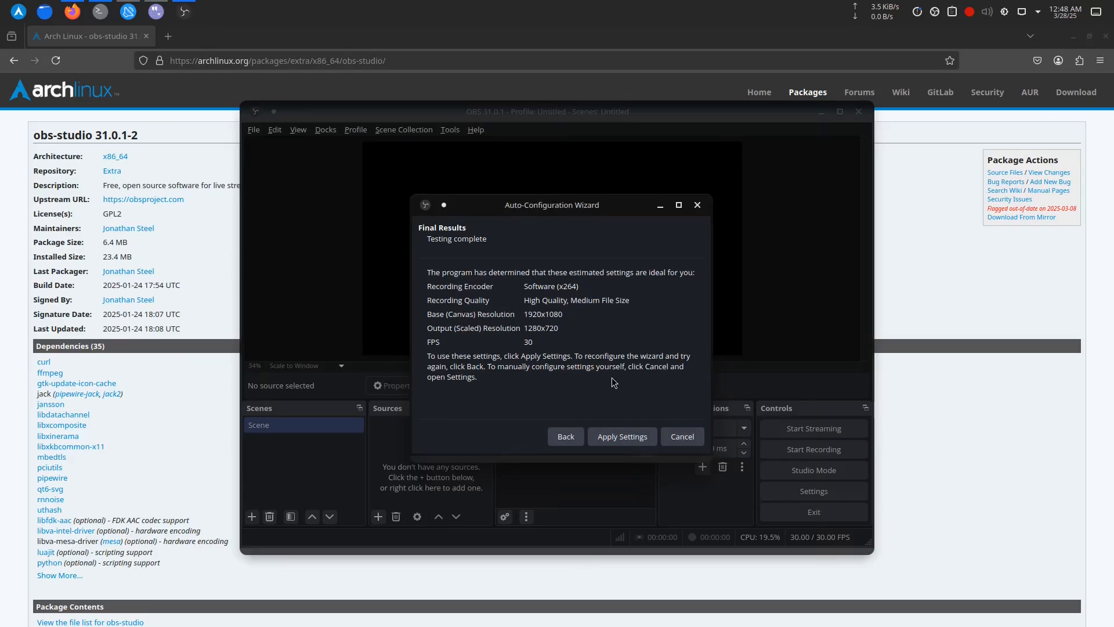
pyautogui.click(621, 436)
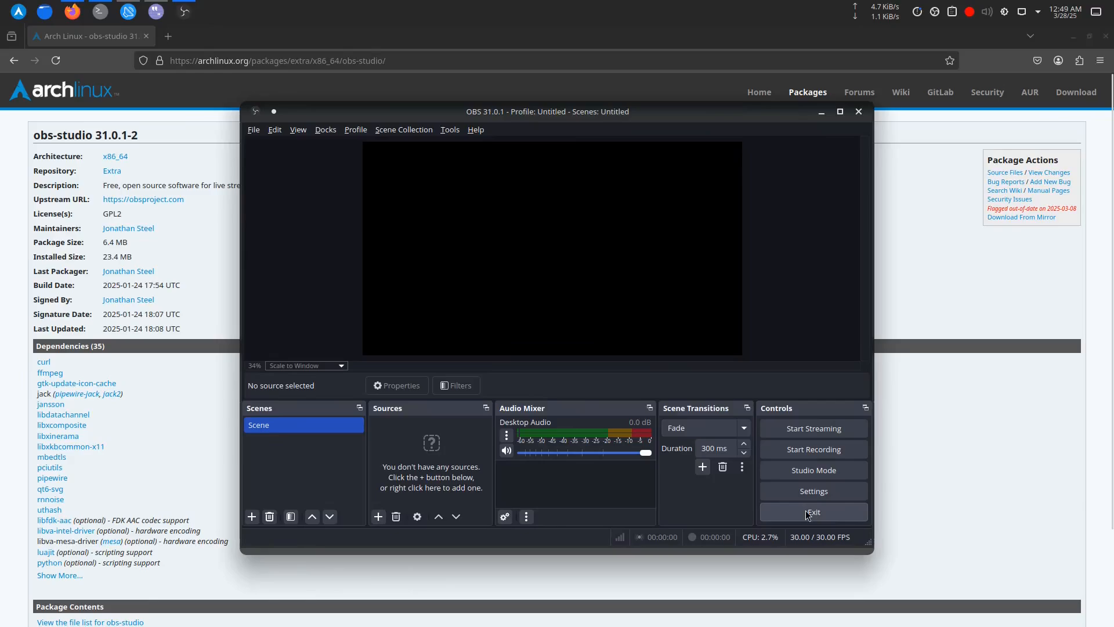
# Exit OBS Studio from the Controls dock.
pyautogui.click(812, 511)
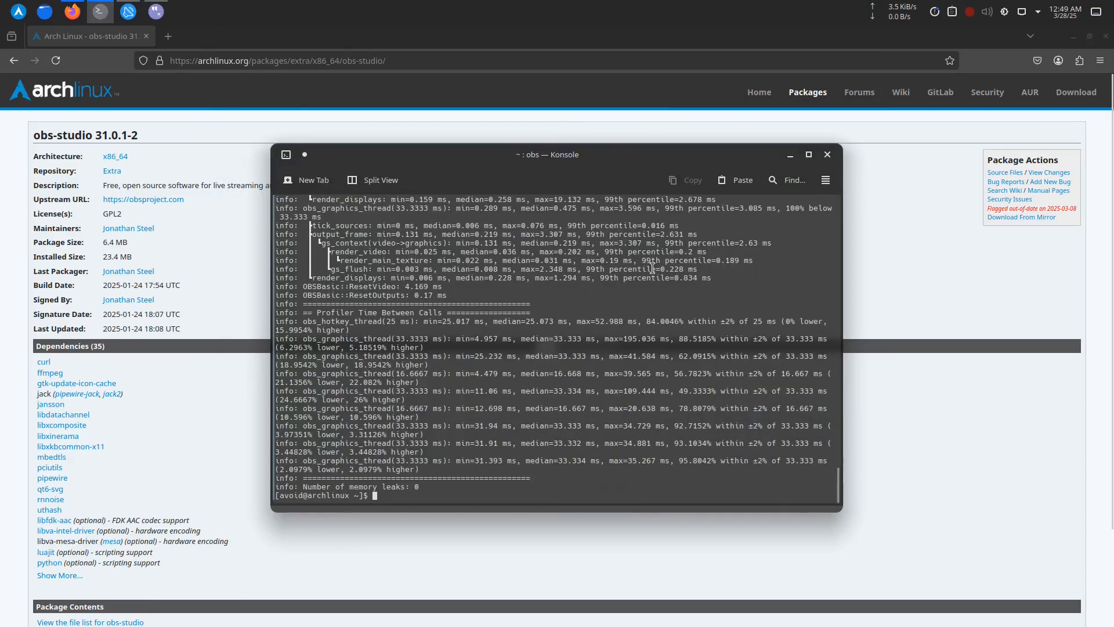